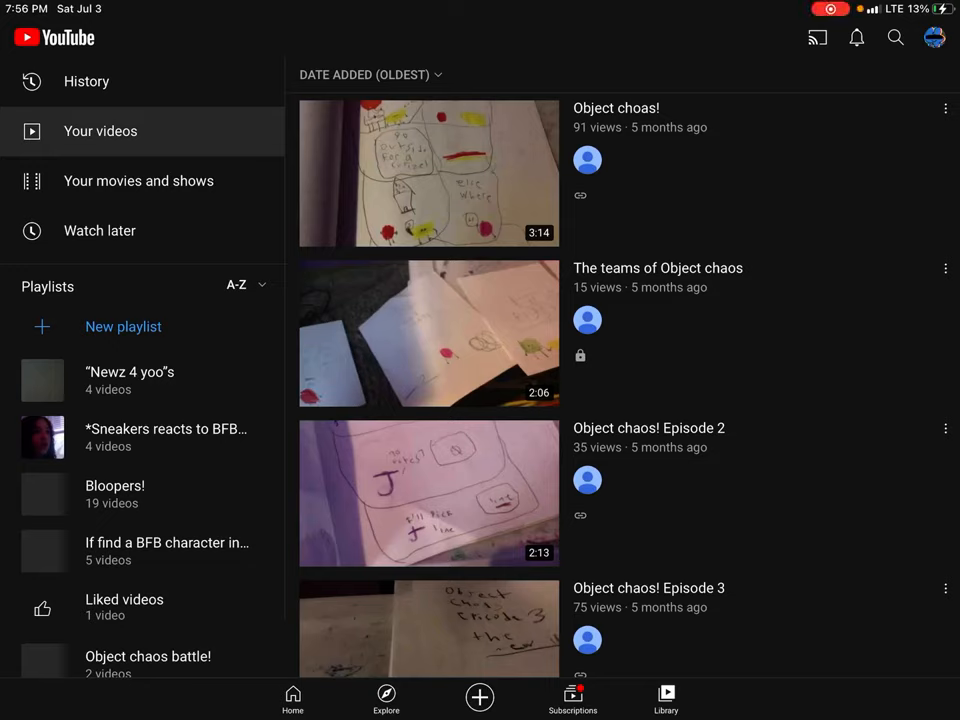
scroll(up, 3)
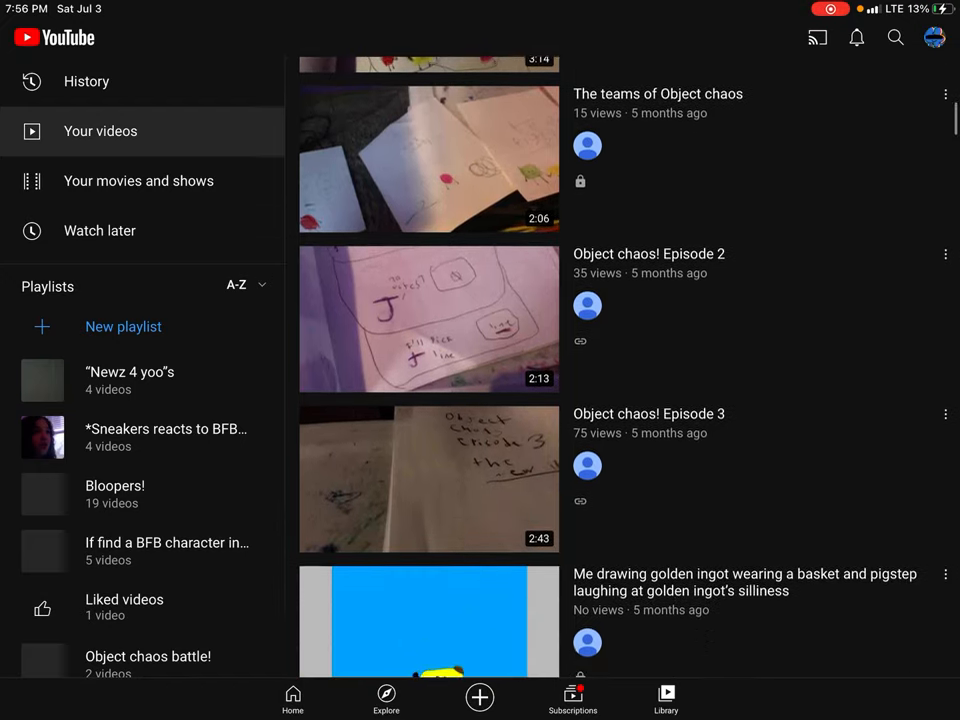
scroll(up, 3)
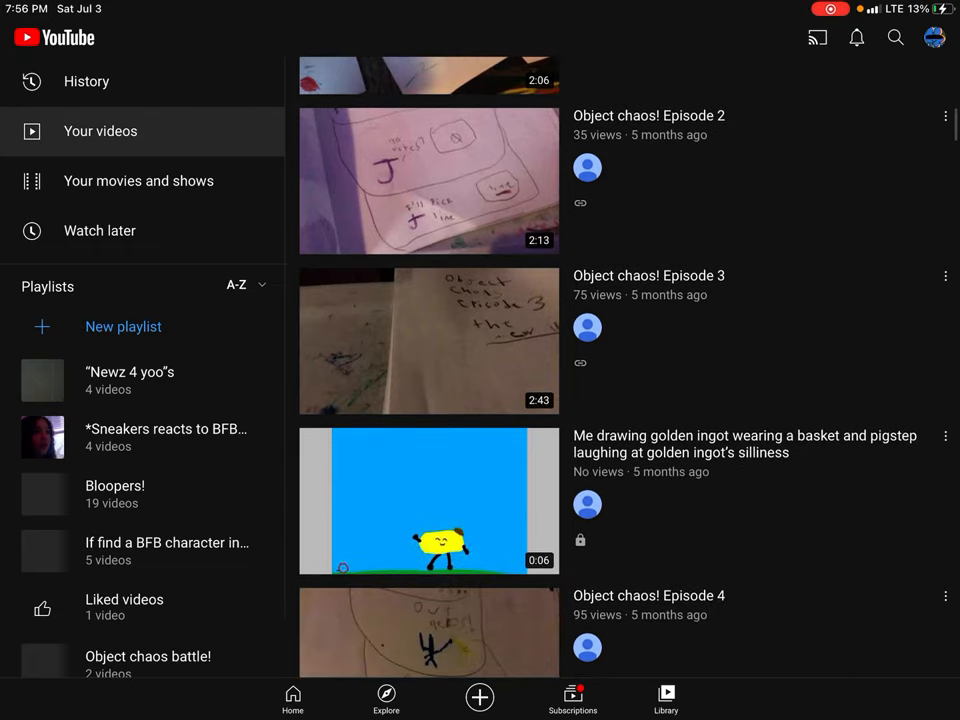
scroll(up, 3)
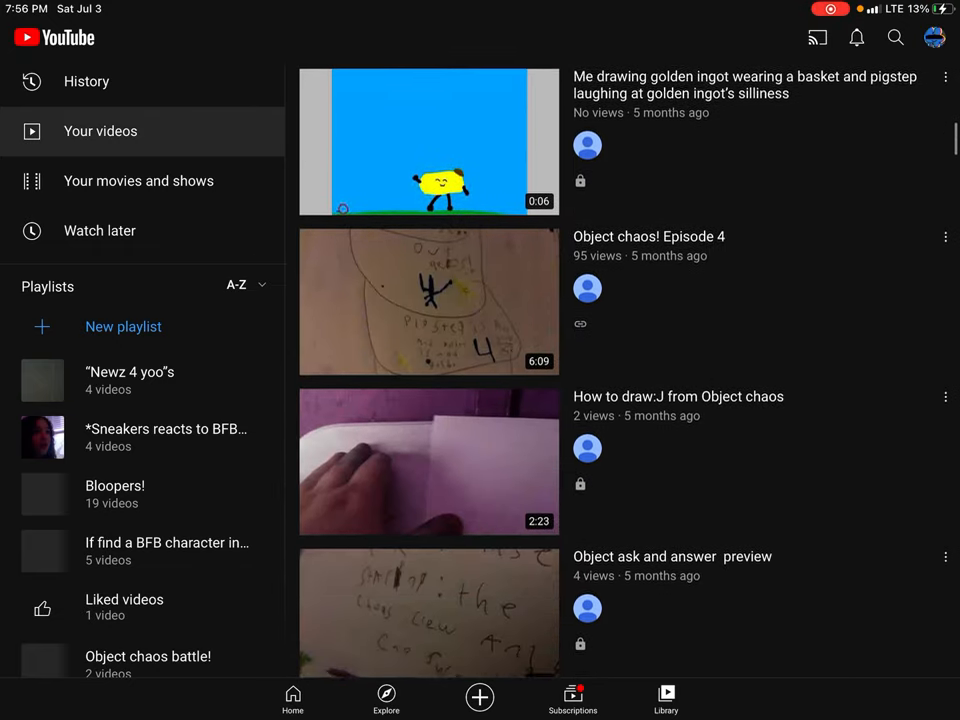
scroll(down, 3)
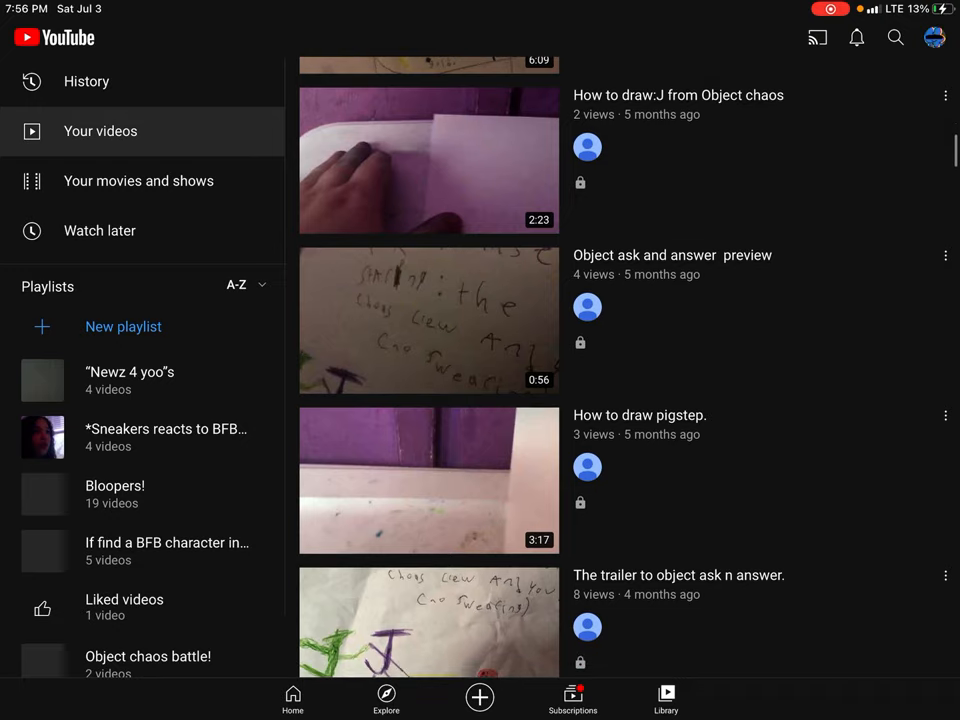
scroll(up, 3)
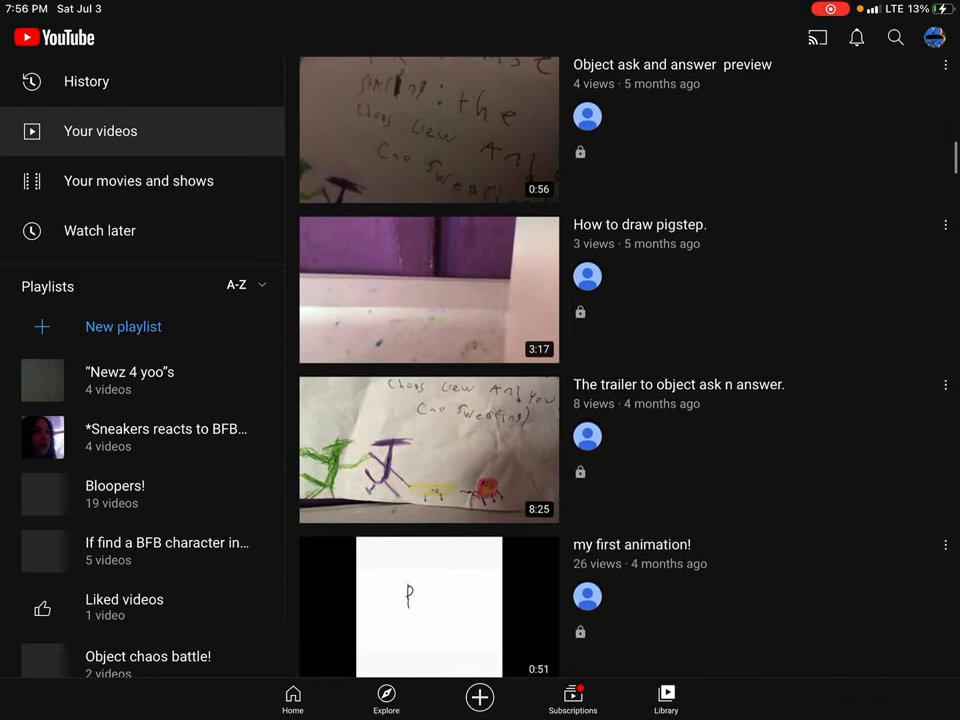
scroll(down, 3)
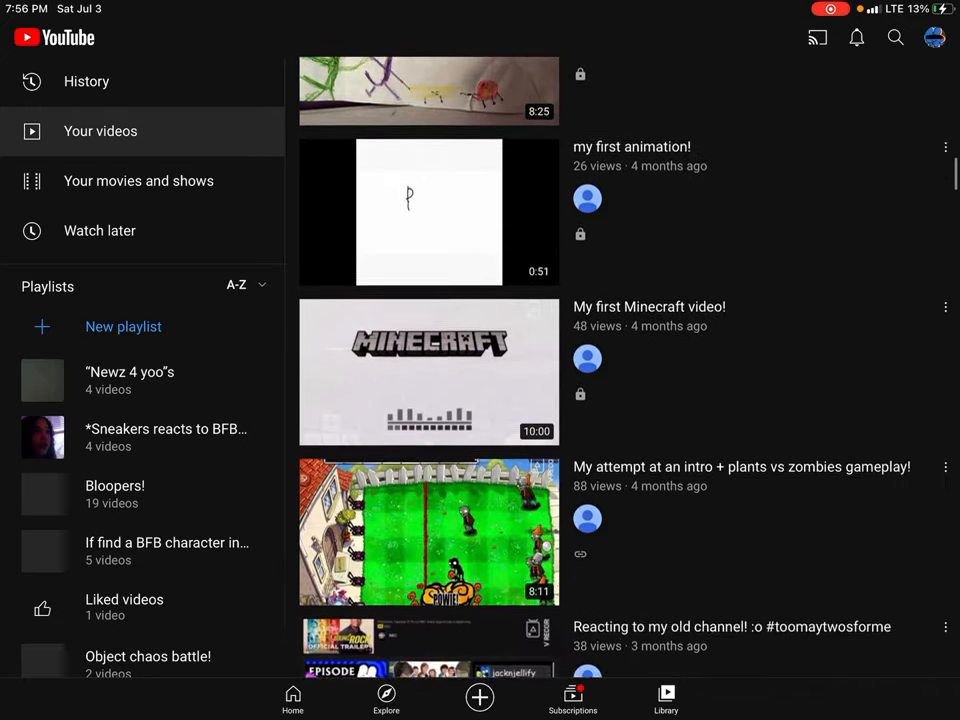
scroll(down, 3)
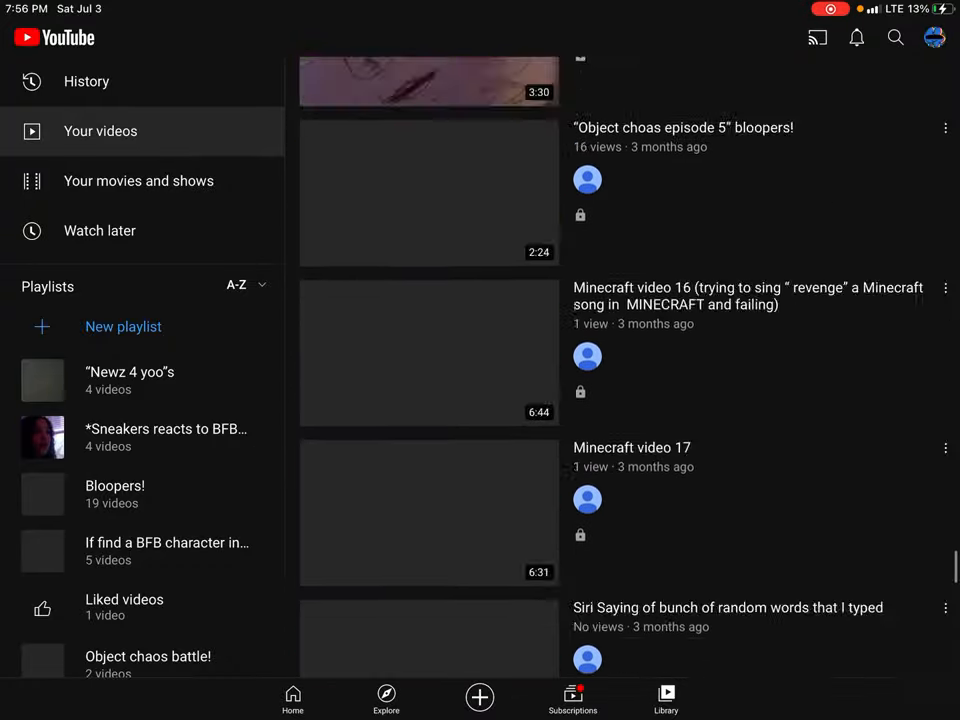
scroll(up, 3)
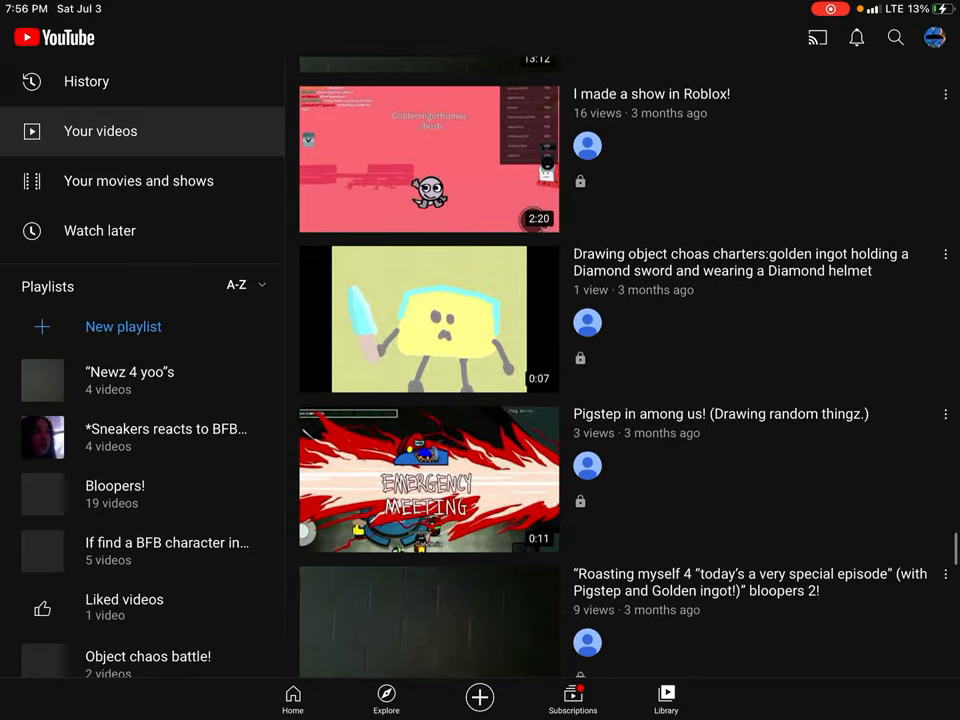
scroll(down, 3)
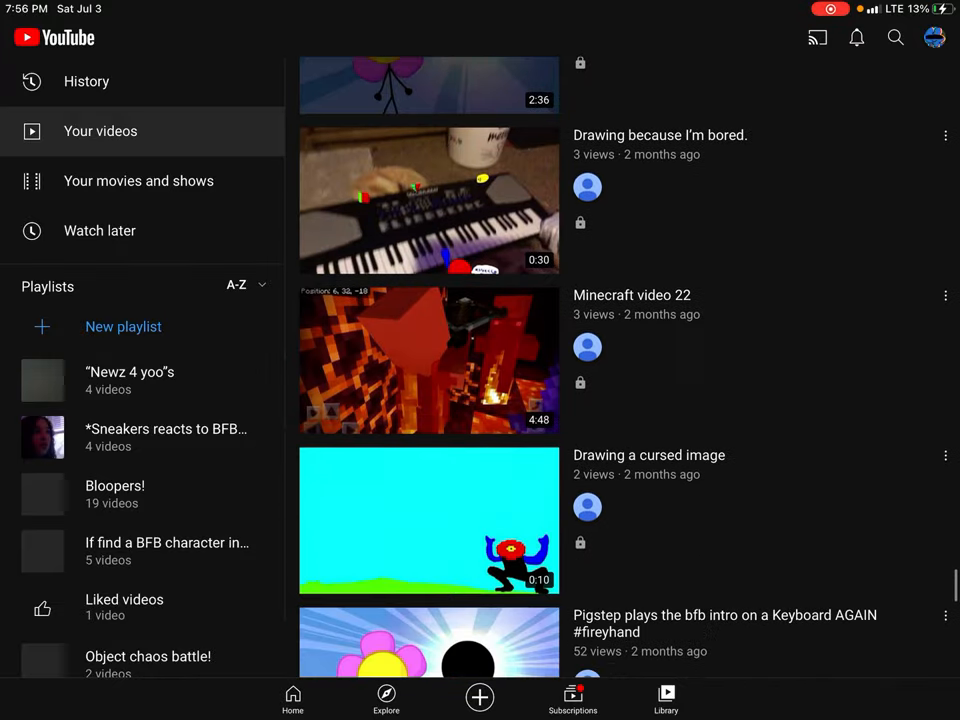
scroll(down, 3)
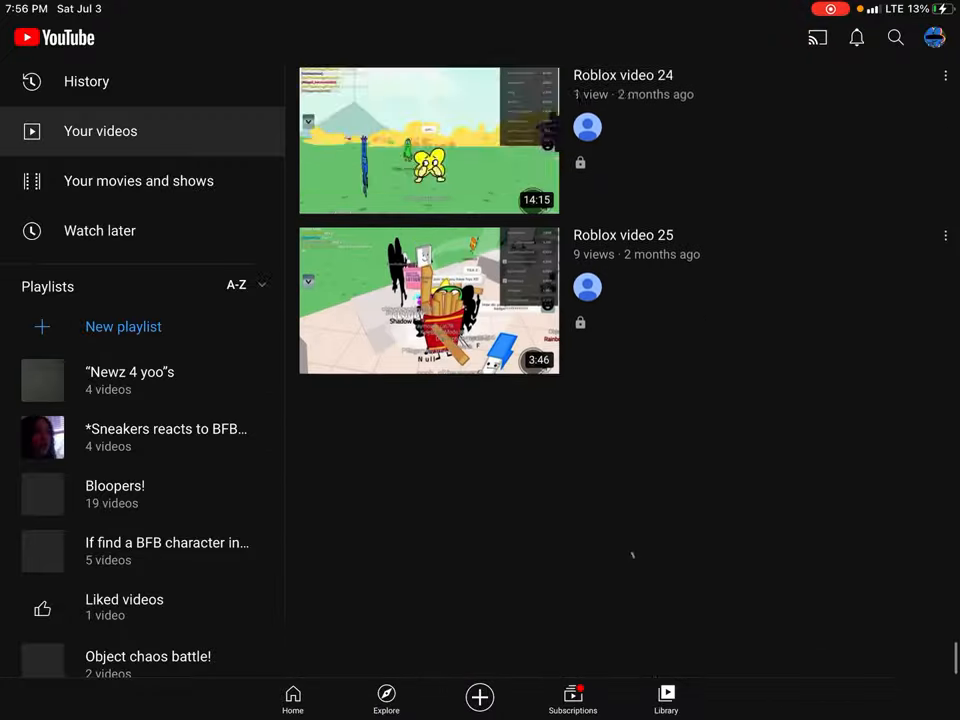
scroll(up, 3)
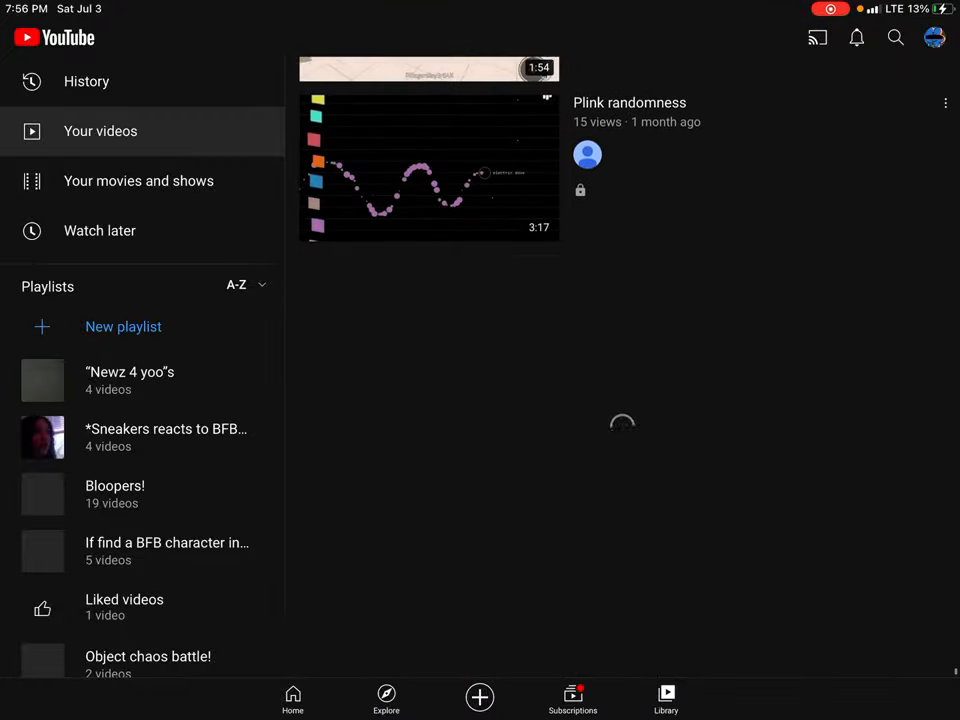
scroll(down, 3)
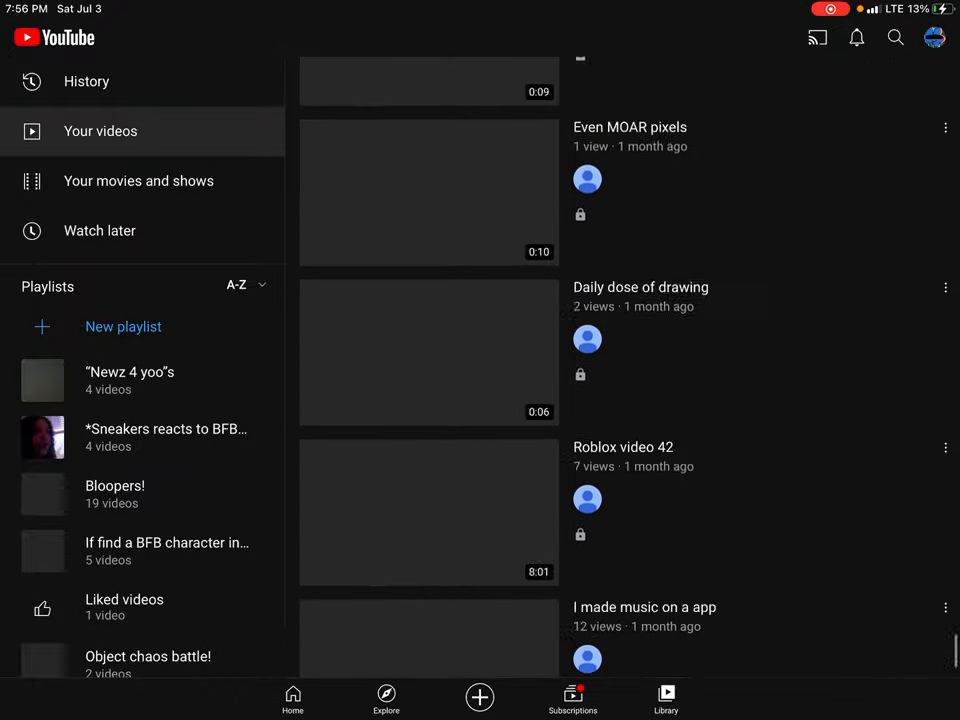
scroll(up, 3)
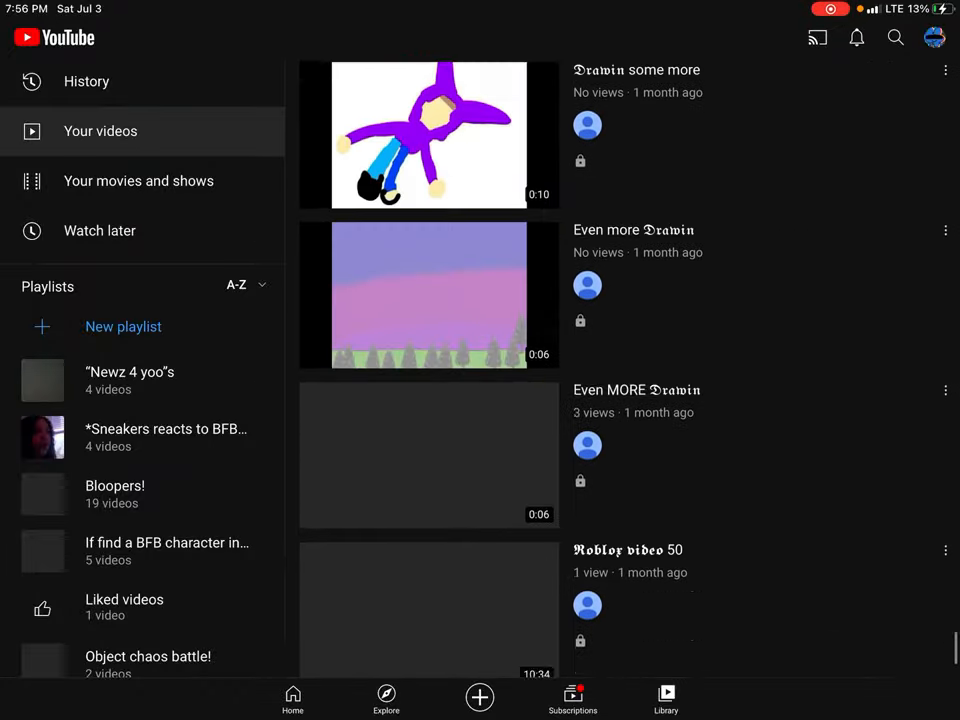
scroll(down, 3)
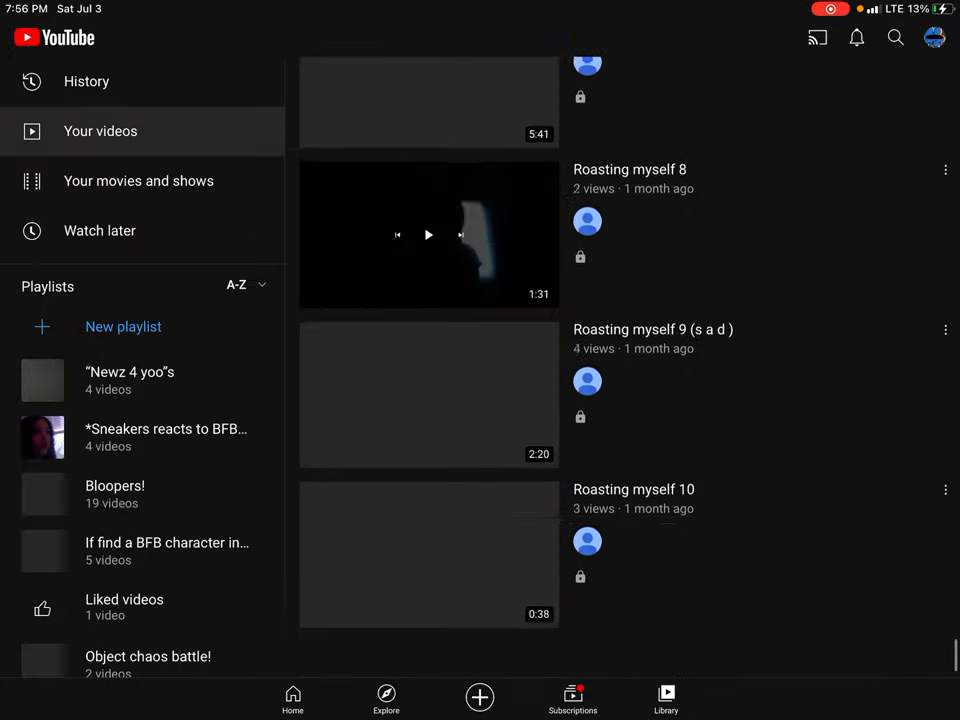
scroll(up, 3)
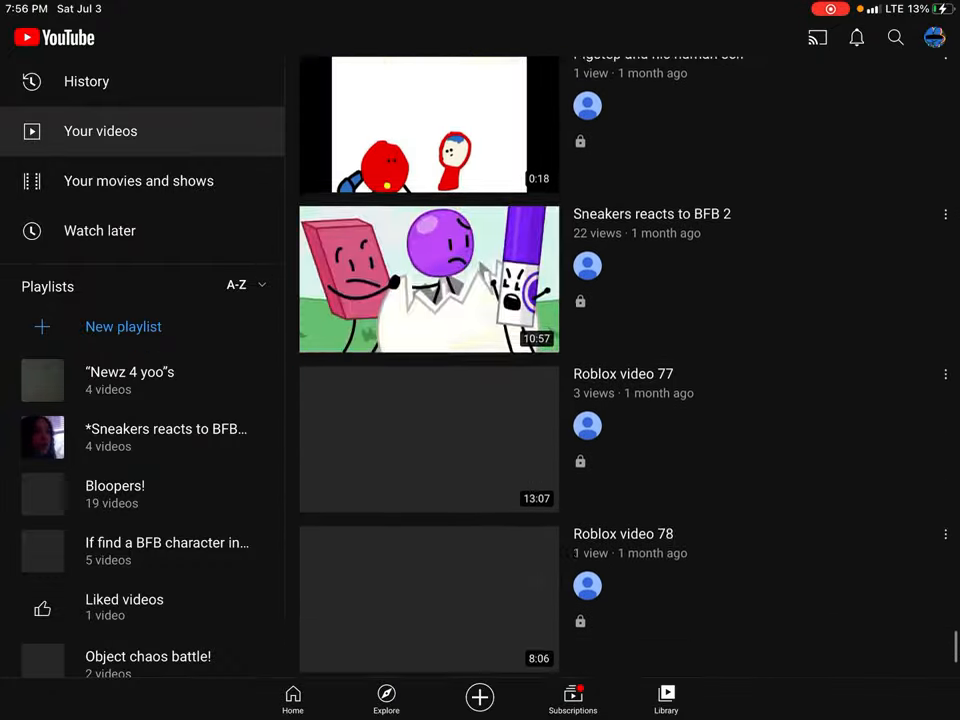
scroll(down, 3)
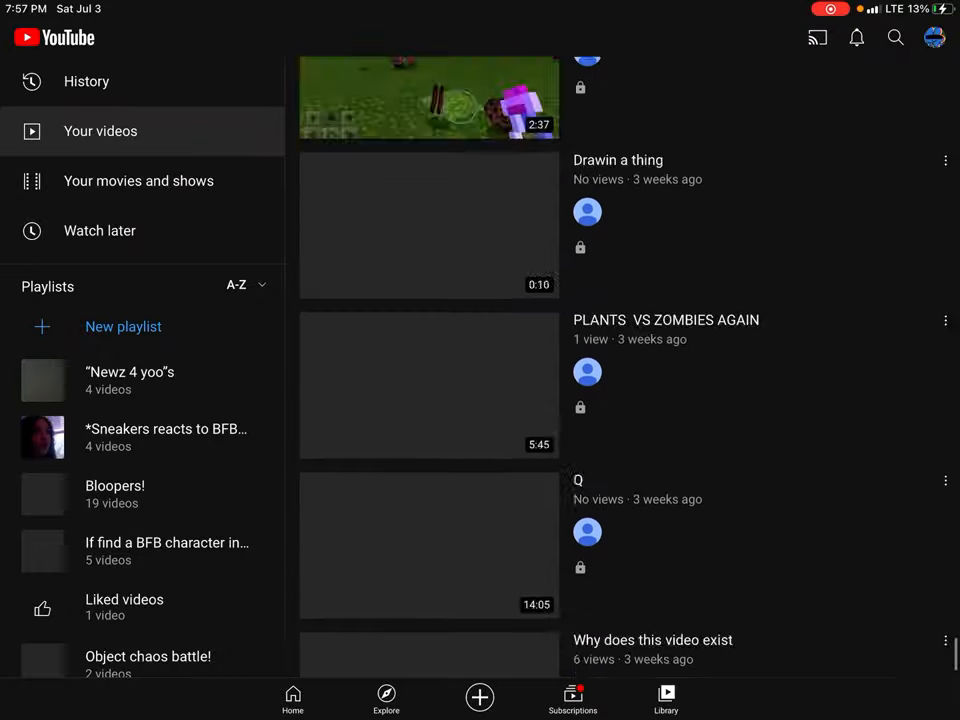
scroll(up, 3)
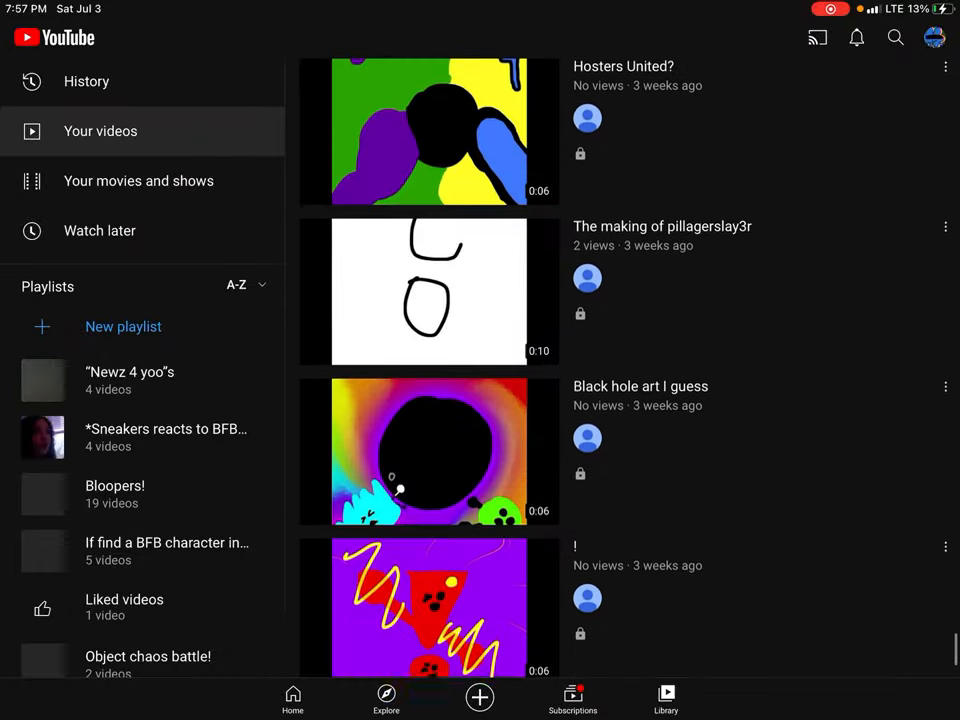
scroll(down, 3)
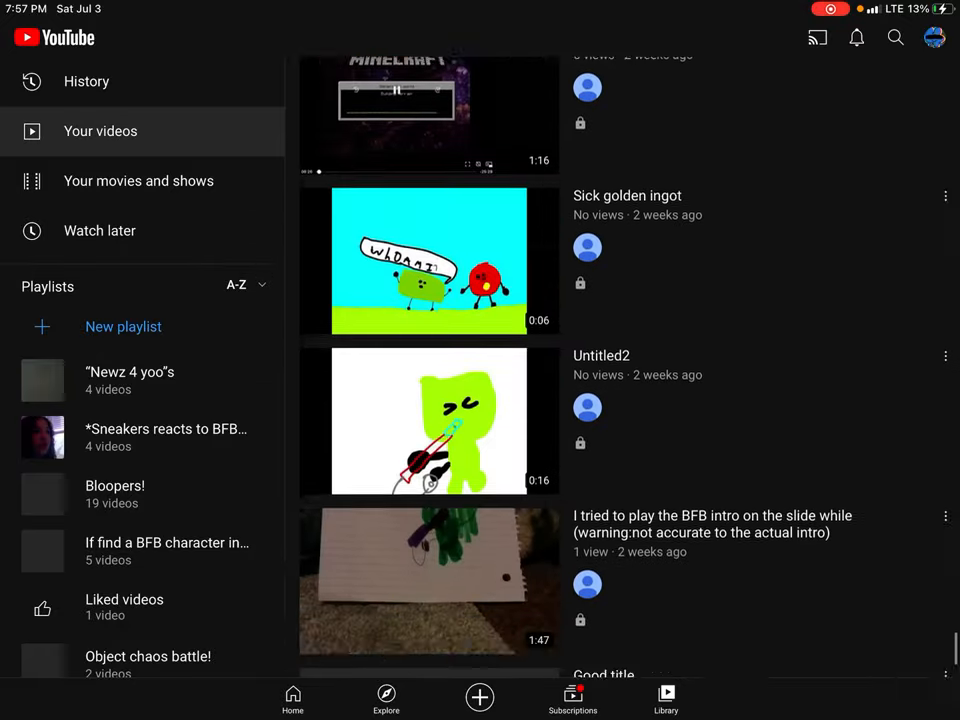
scroll(up, 3)
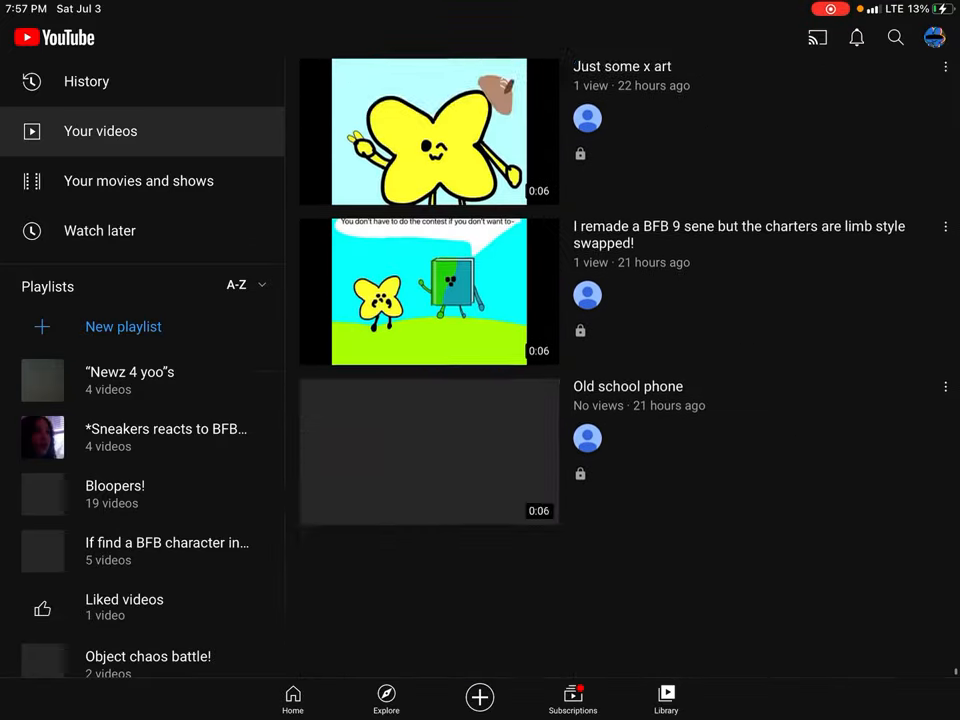
scroll(up, 3)
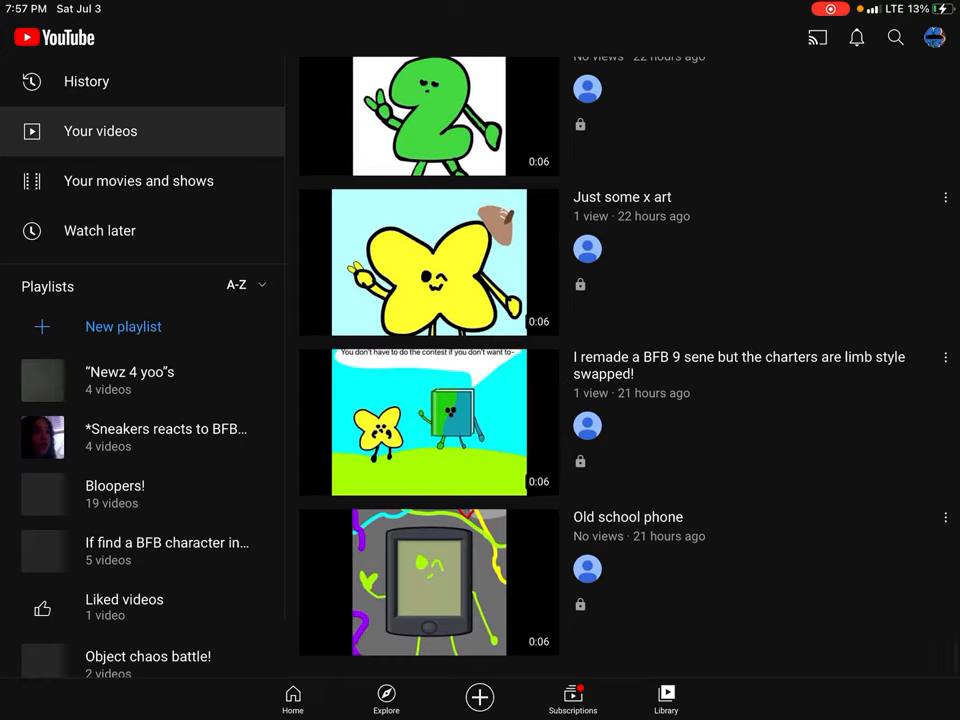